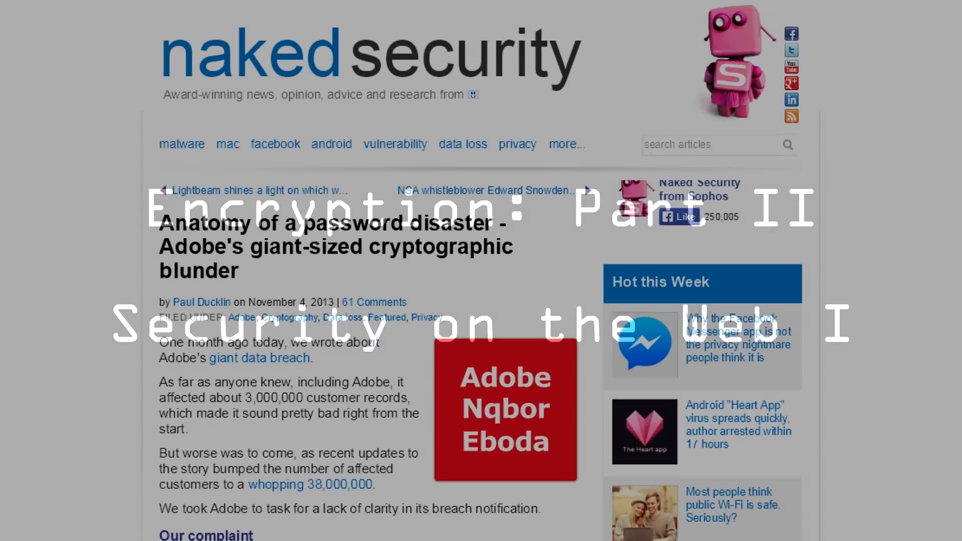
Scroll the Naked Security Adobe article down to 'The breach data' section and the sample dump records
scroll("down", 3)
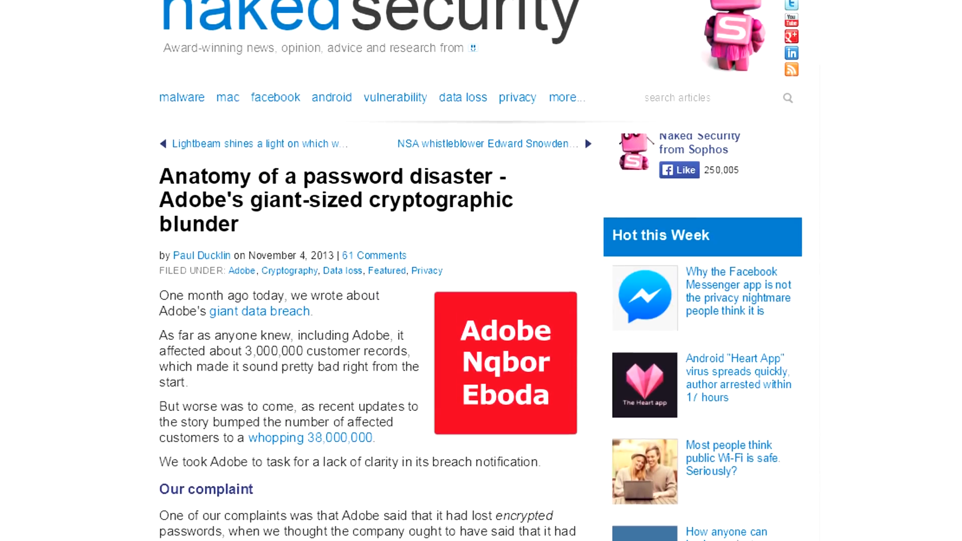
scroll("down", 3)
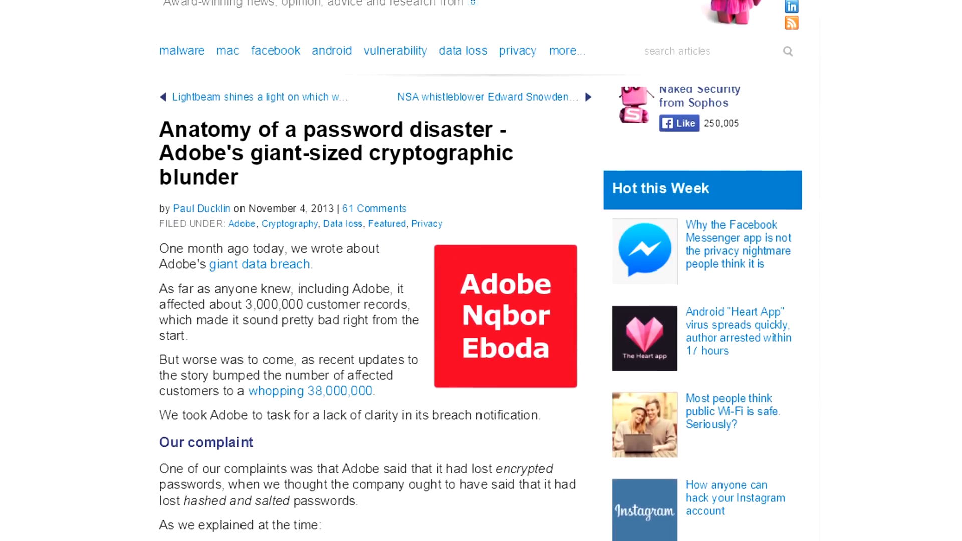
scroll("down", 3)
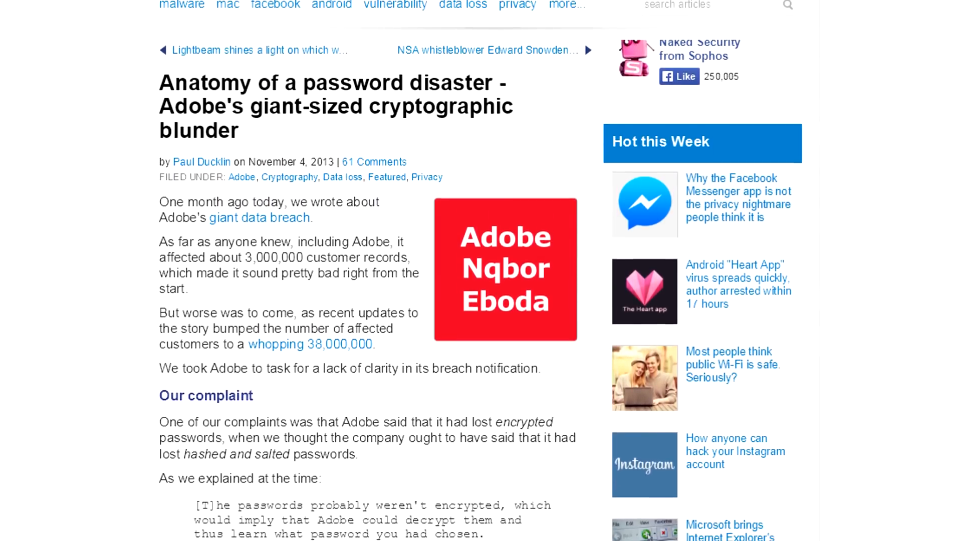
scroll("down", 3)
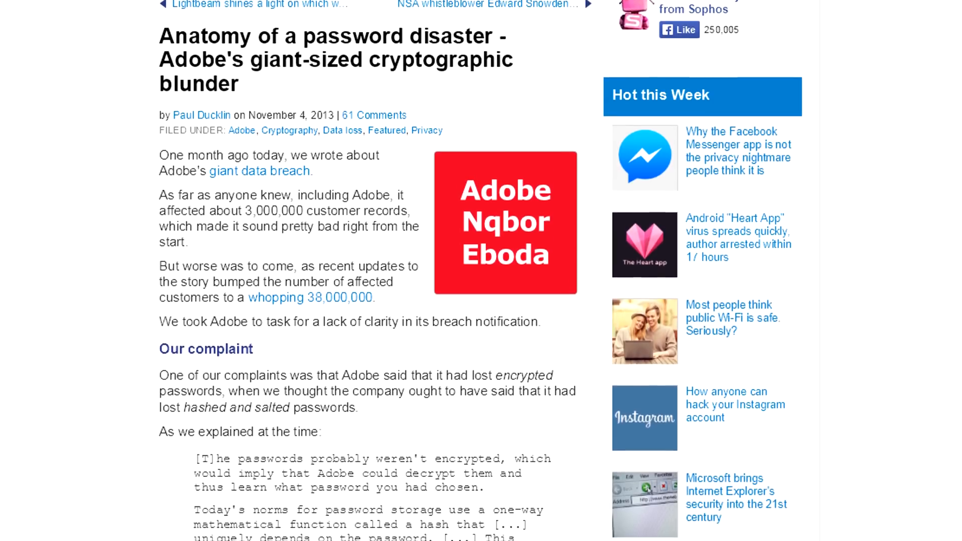
scroll("down", 3)
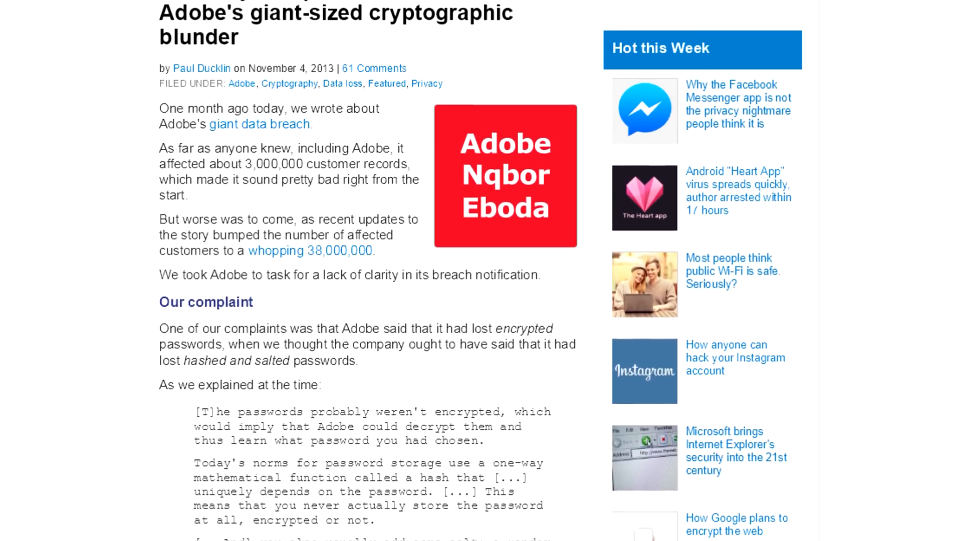
scroll("down", 3)
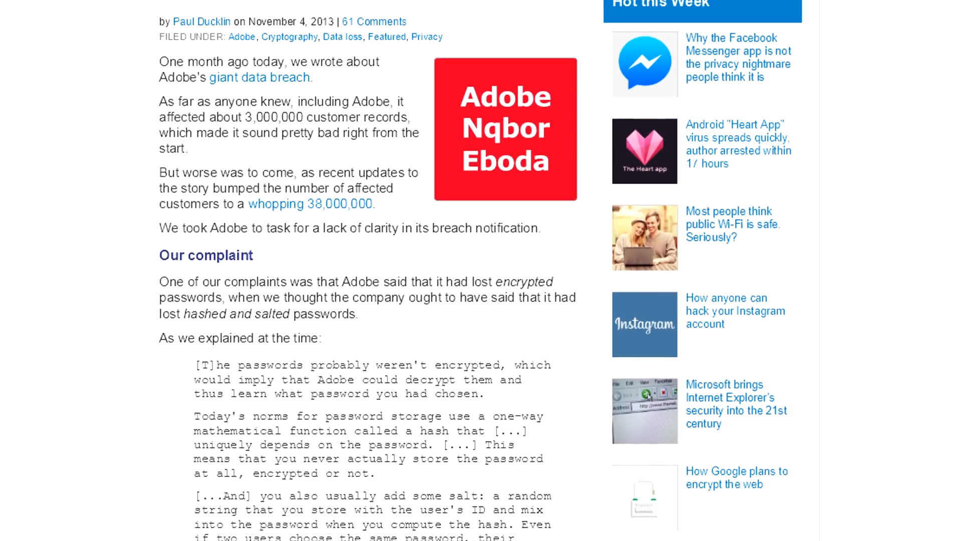
scroll("down", 3)
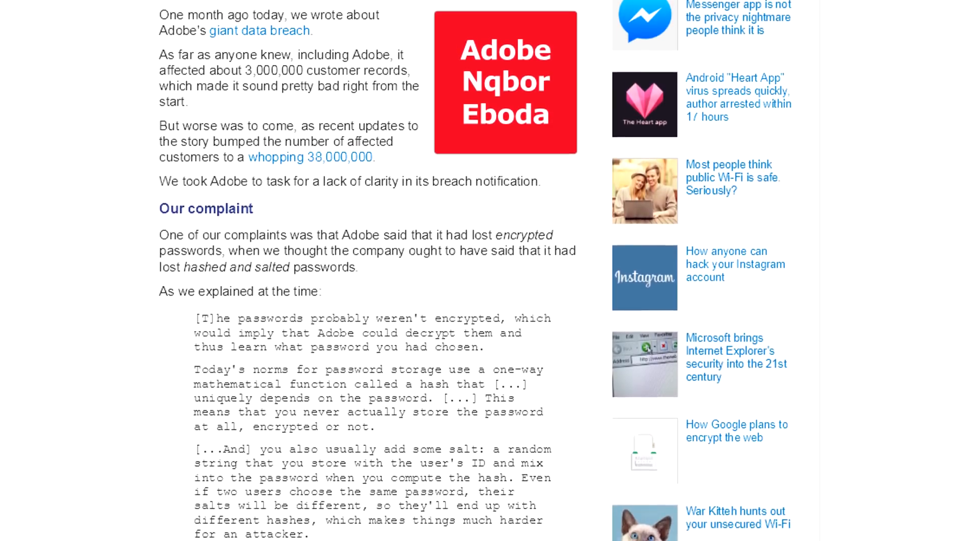
scroll("down", 3)
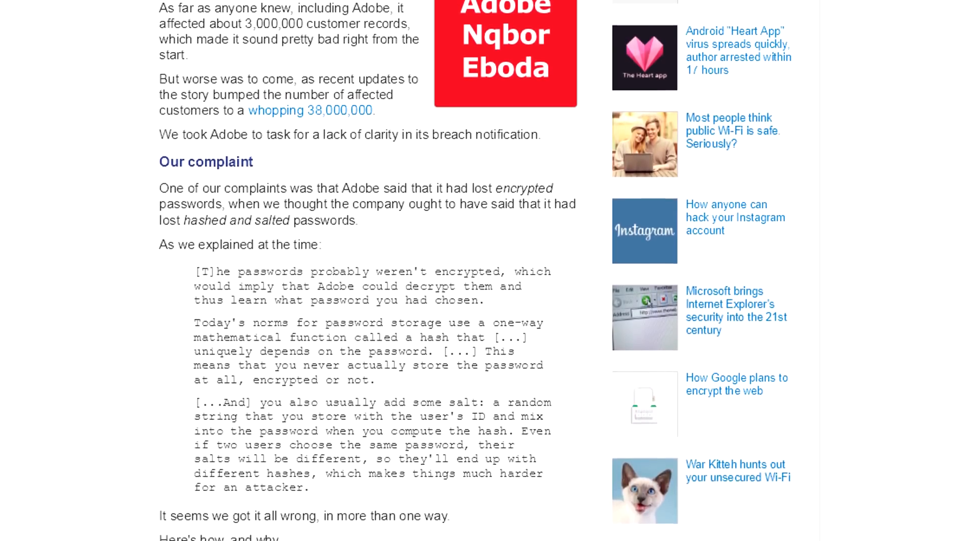
scroll("down", 3)
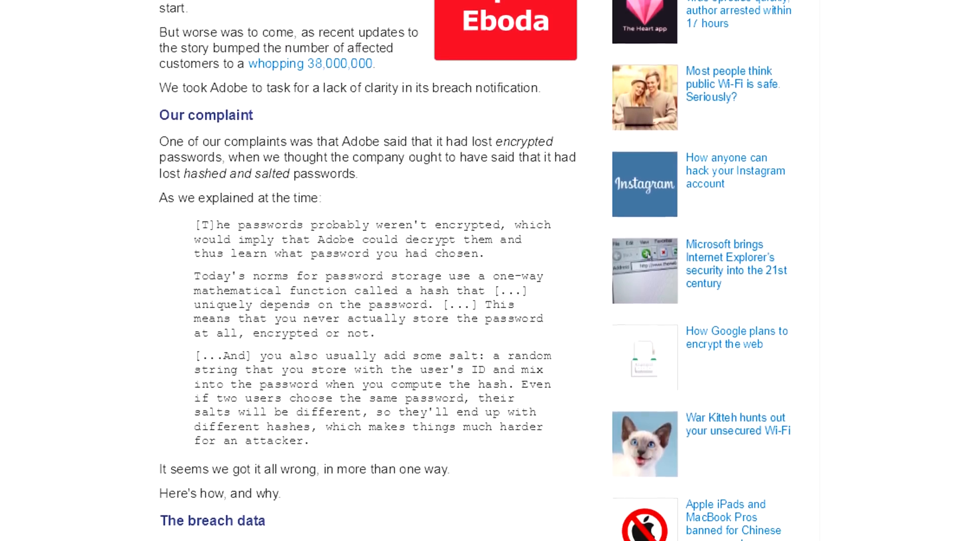
scroll("down", 3)
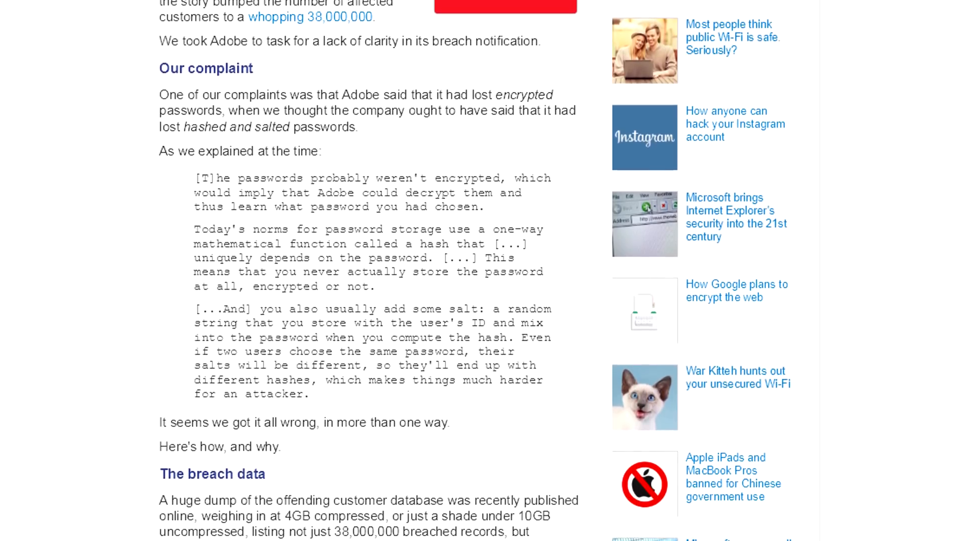
scroll("down", 3)
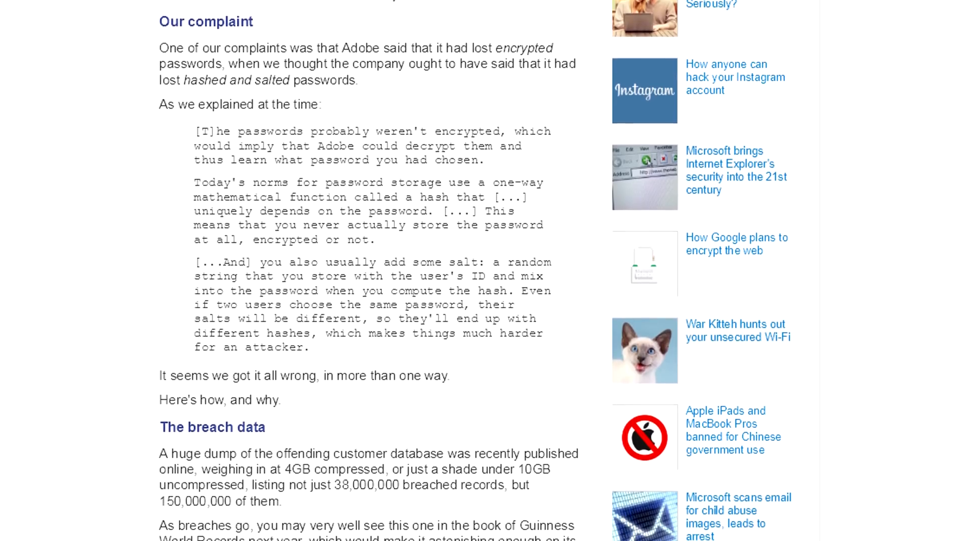
scroll("down", 3)
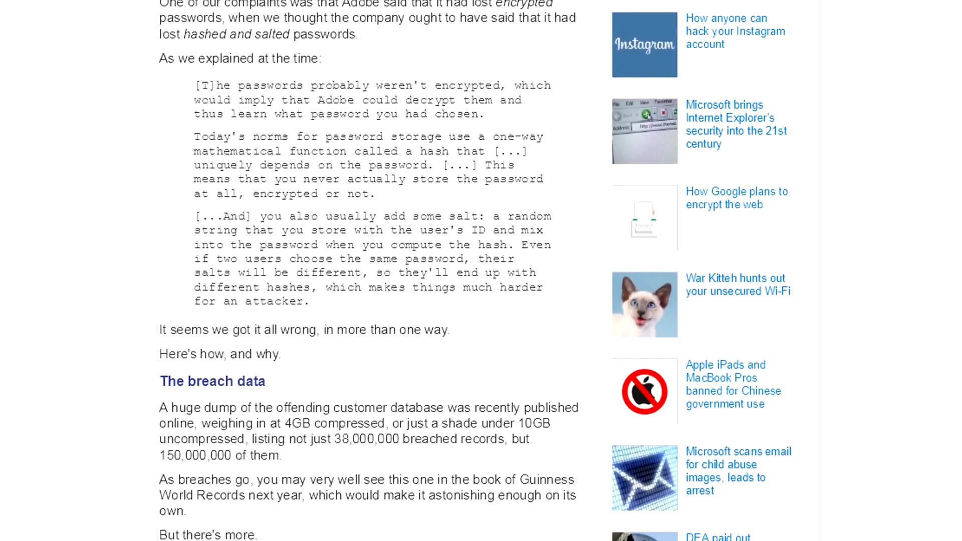
scroll("down", 3)
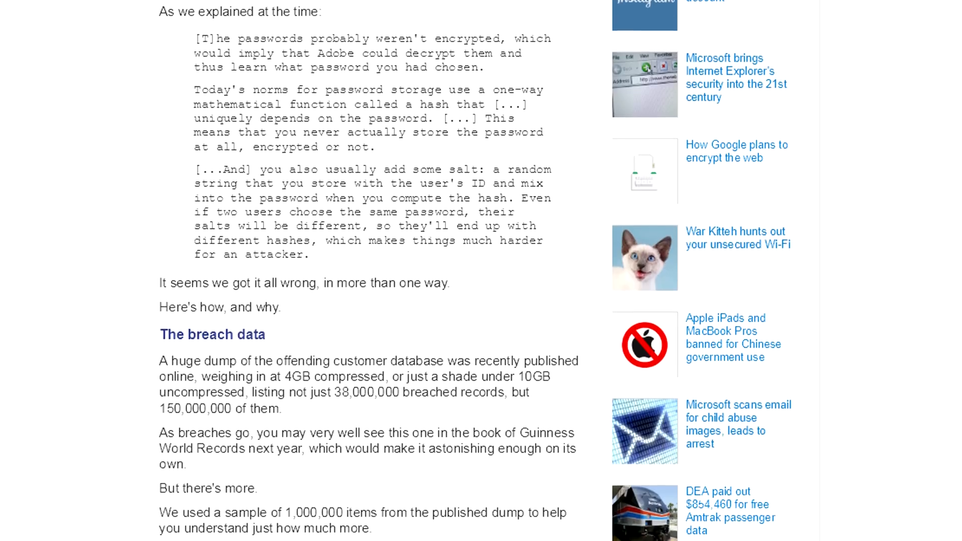
scroll("down", 3)
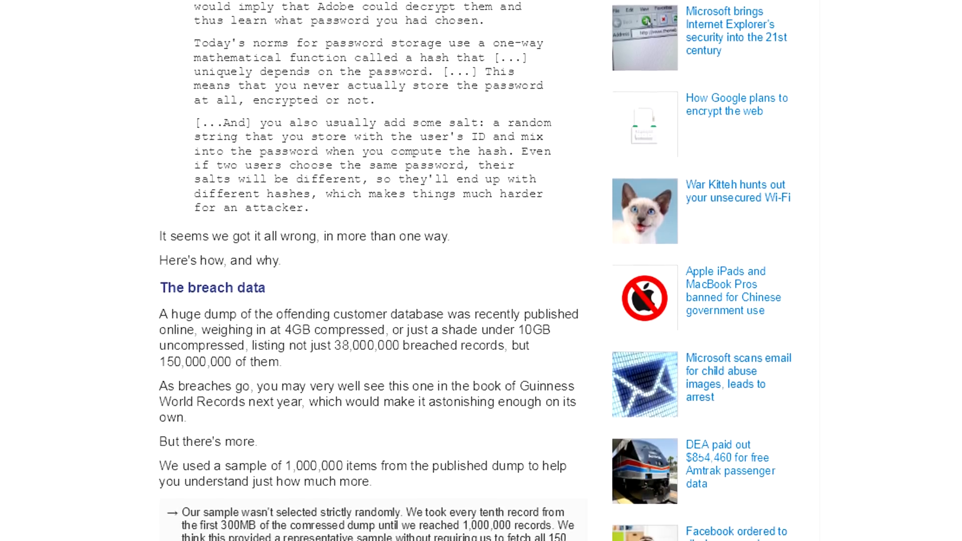
scroll("down", 3)
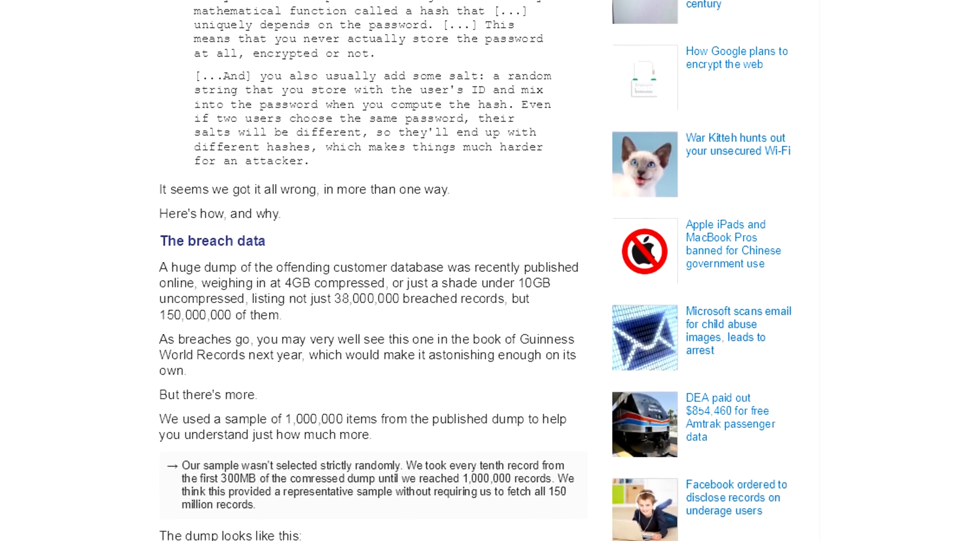
scroll("down", 3)
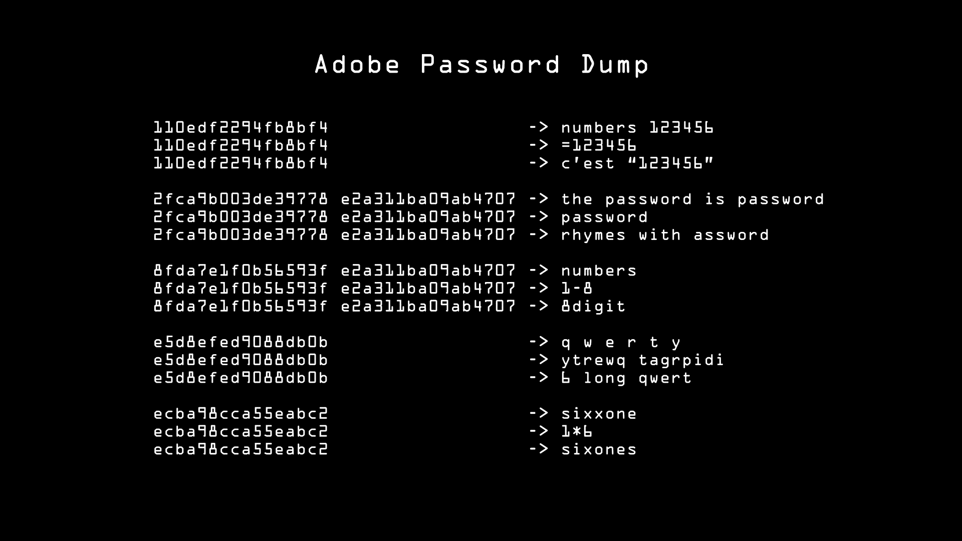
Advance to the Password Hashing slide with its unsalted and salted SHA-1 tables
key("Right")
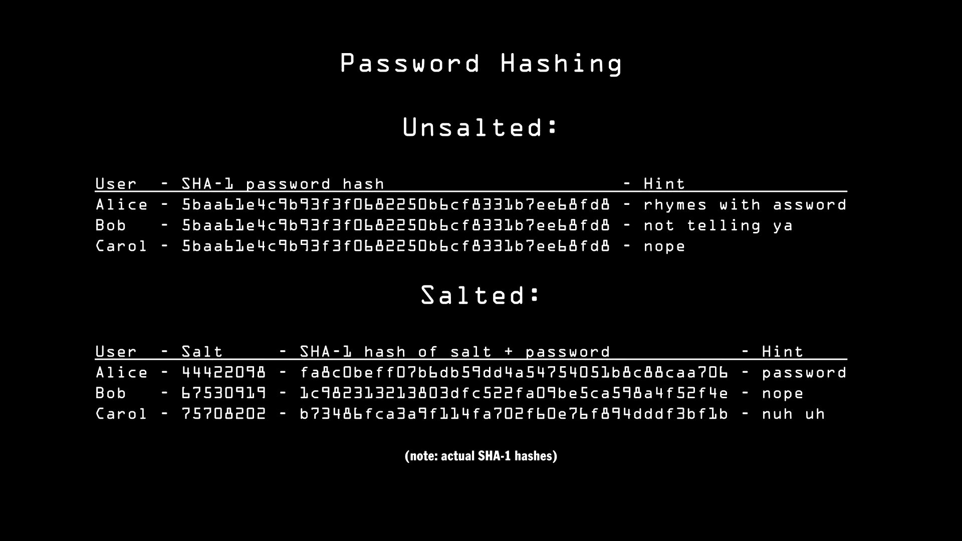
Advance to the Shadow Passwords slide splitting the user table from the password table
key("Right")
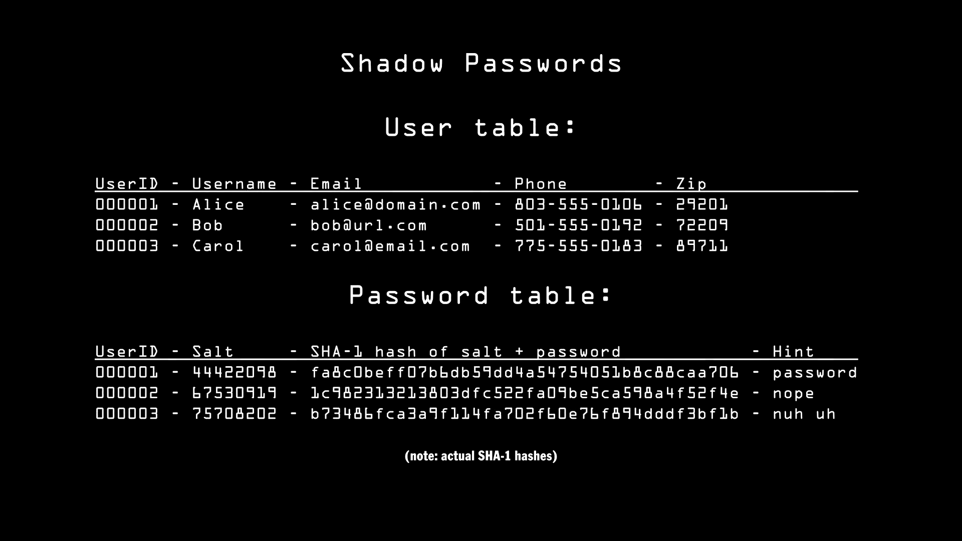